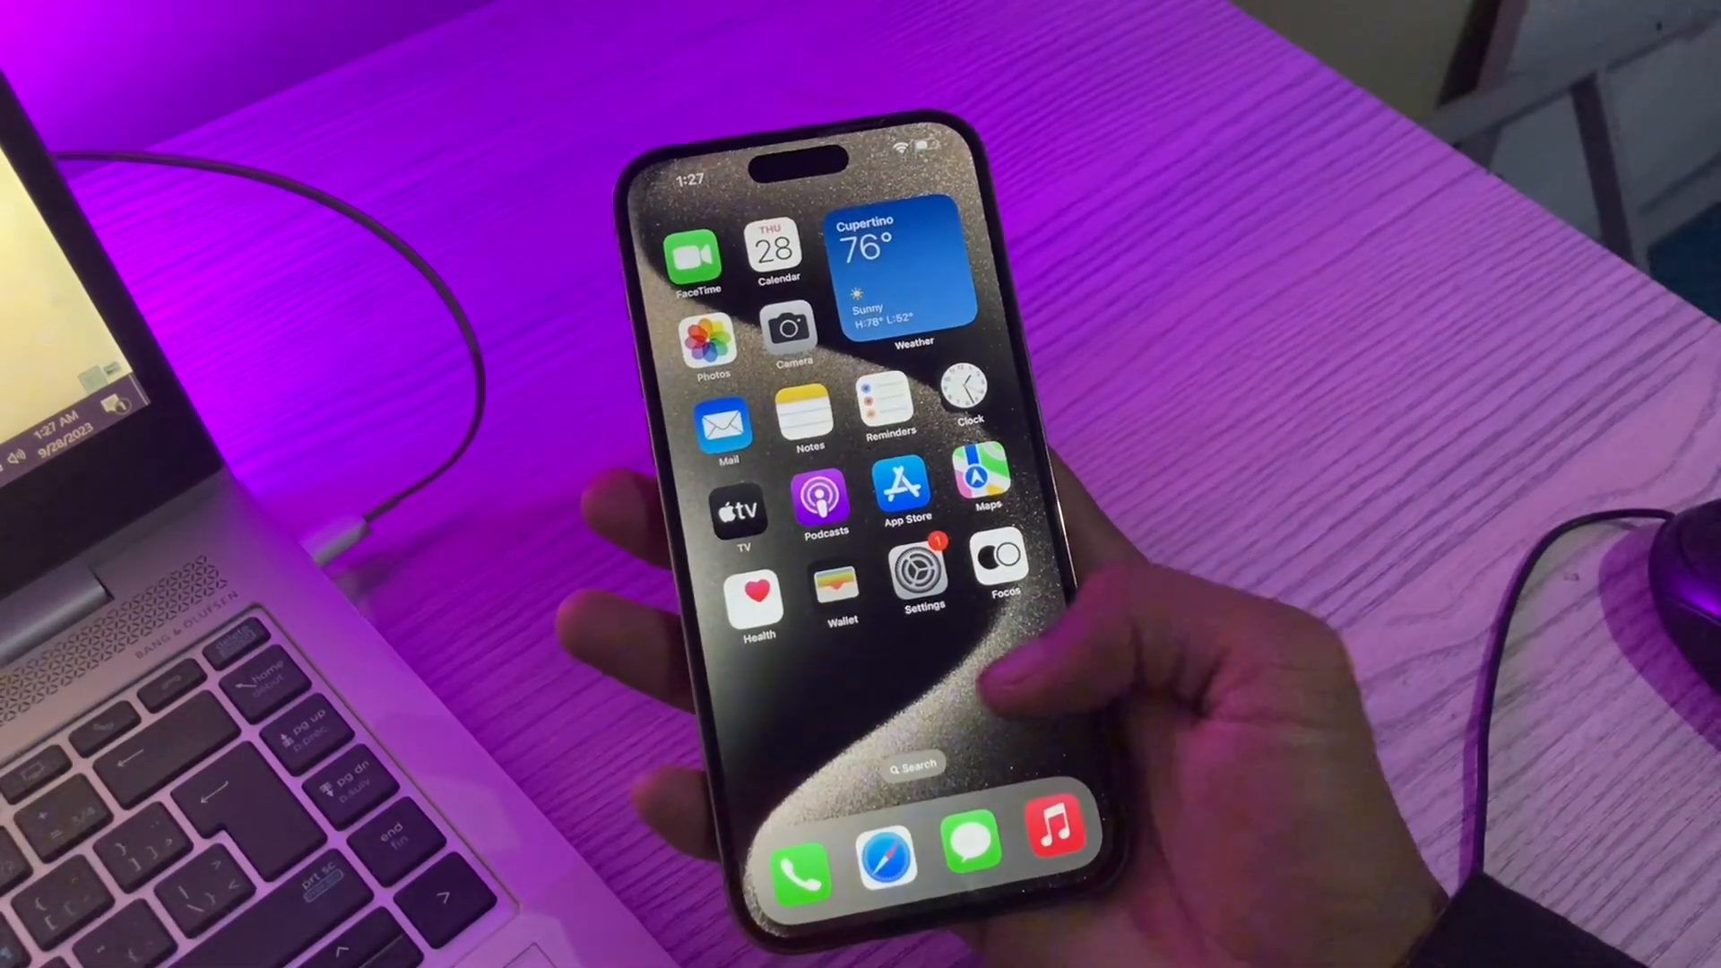
# Swipe across the home screen pages to reach the VPN app icon
pyautogui.hscroll(-3)
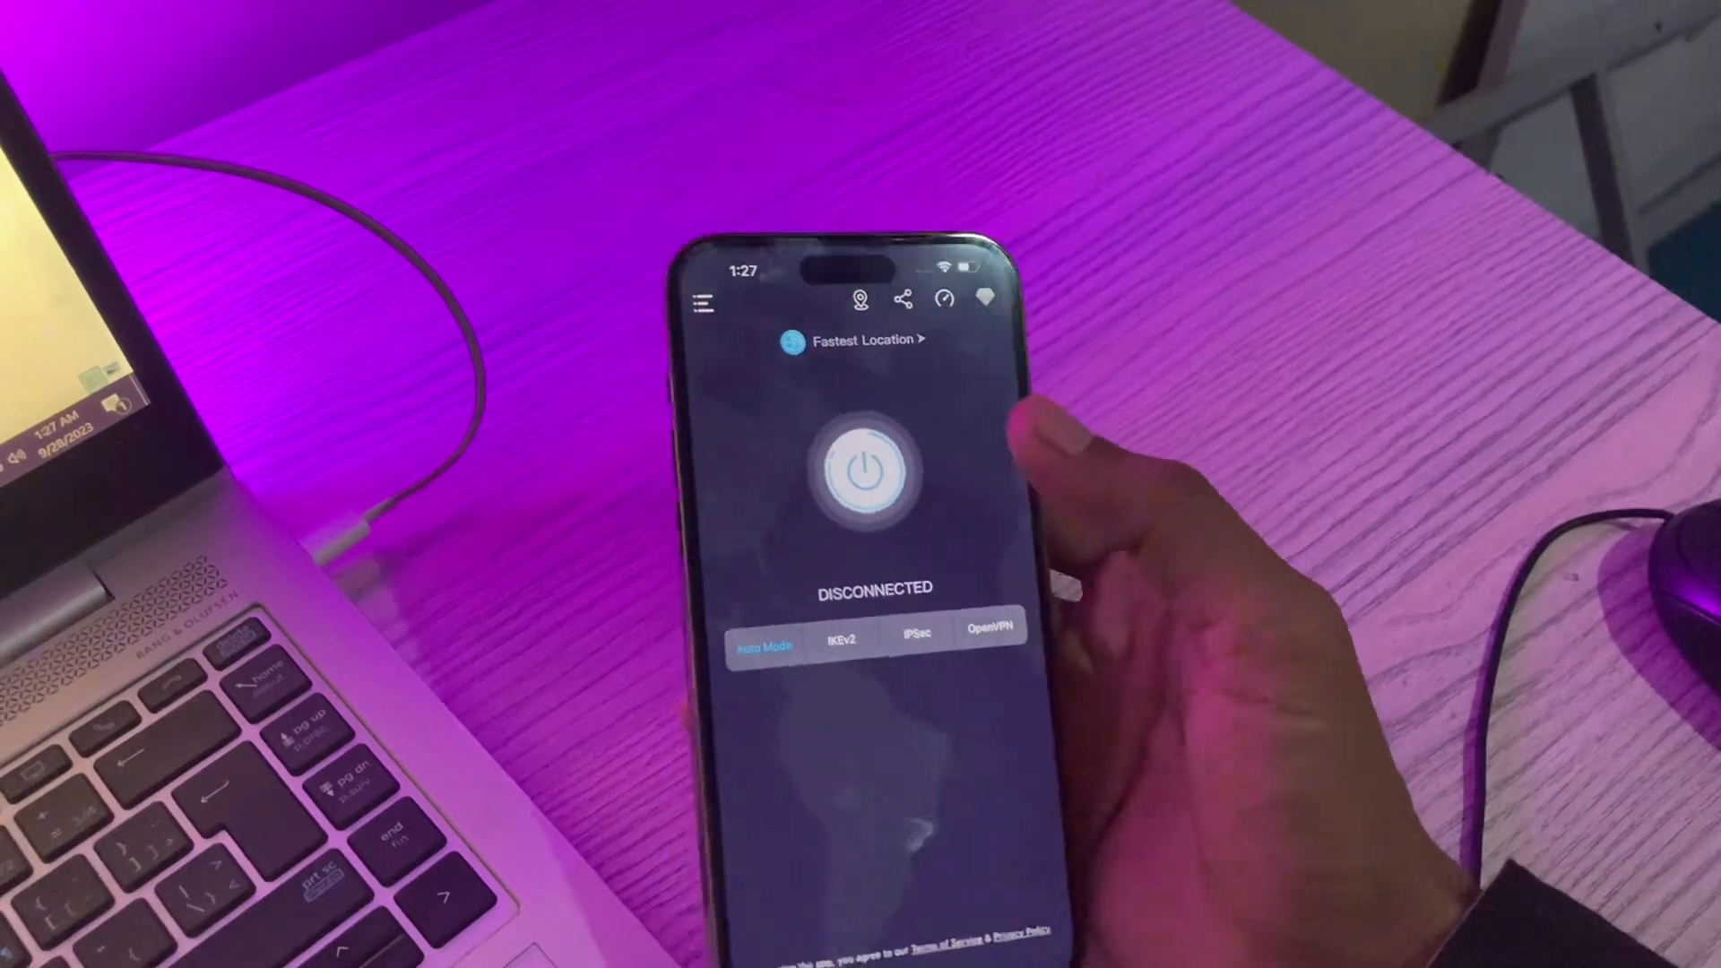
# Pick the NewYork11 server from the Free location list and connect the VPN to it
pyautogui.click(872, 471)
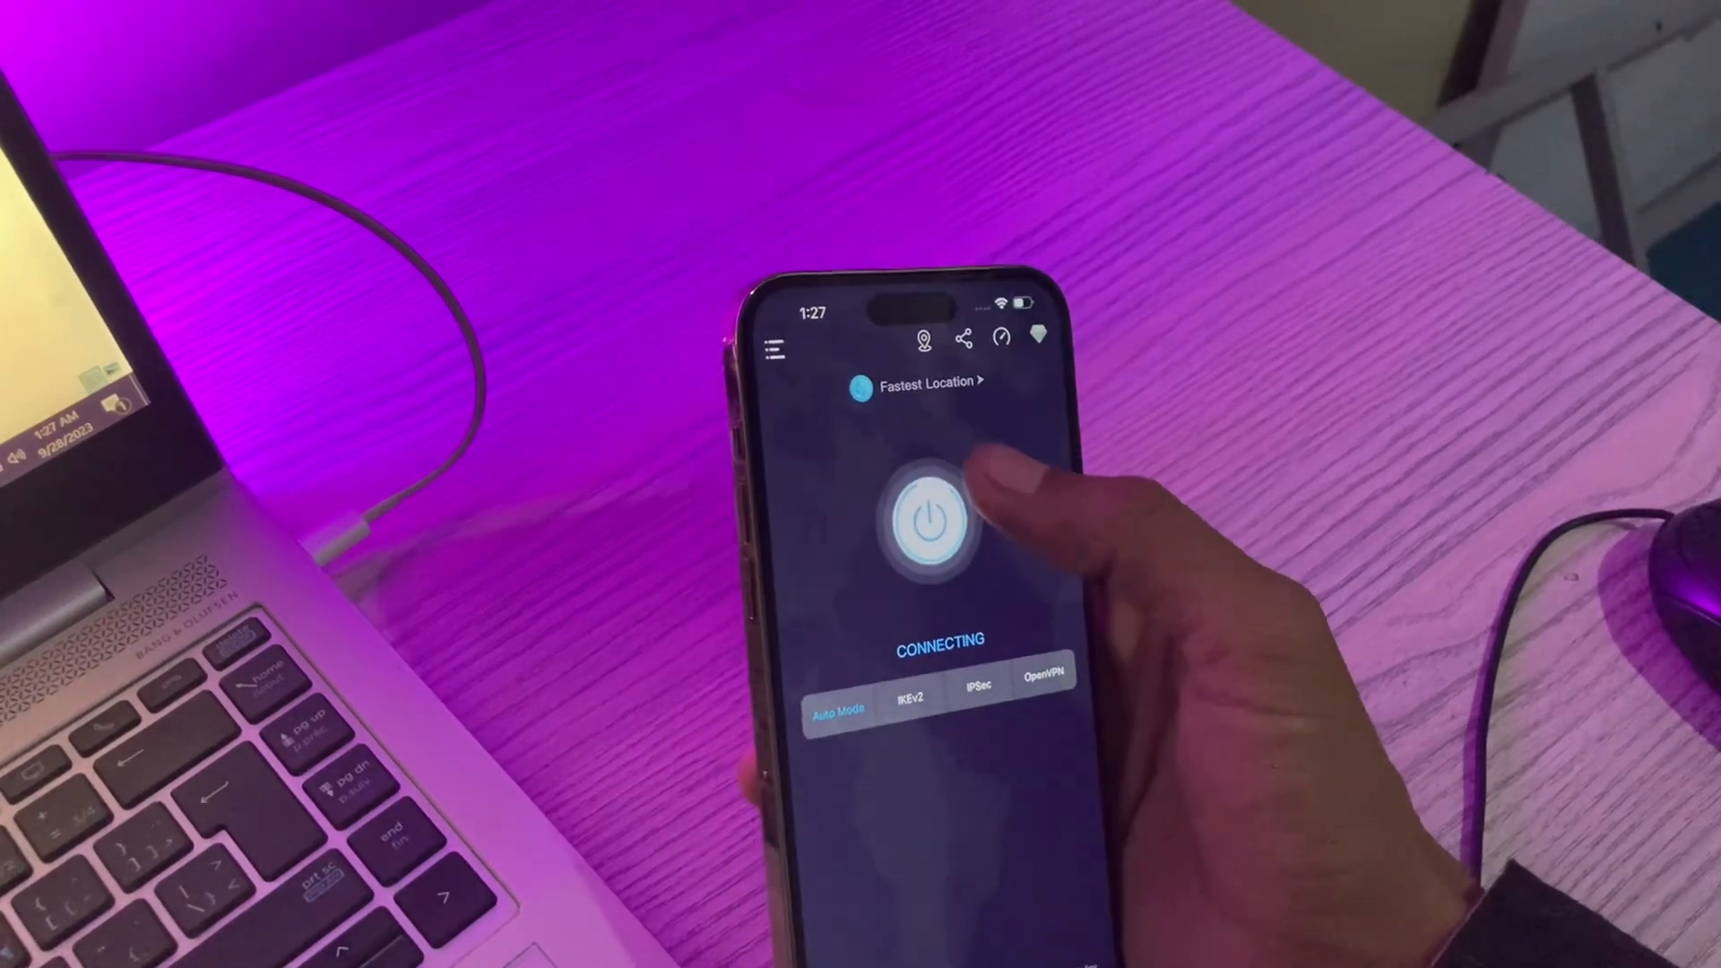
pyautogui.click(932, 520)
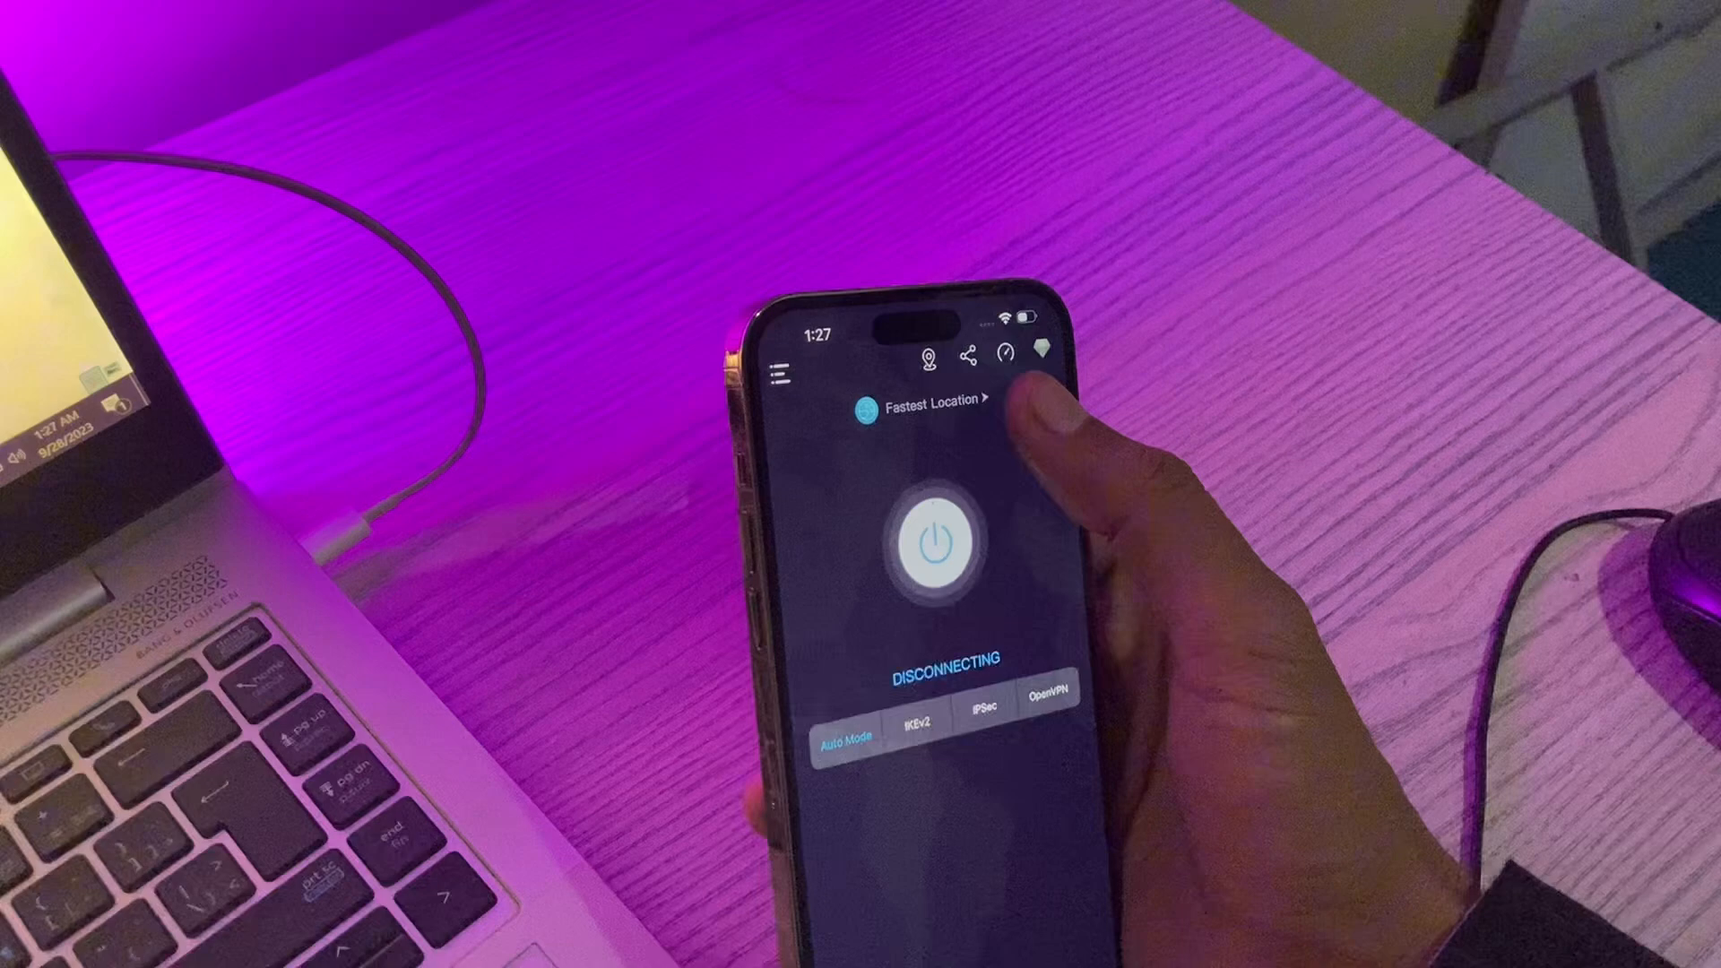
pyautogui.click(933, 400)
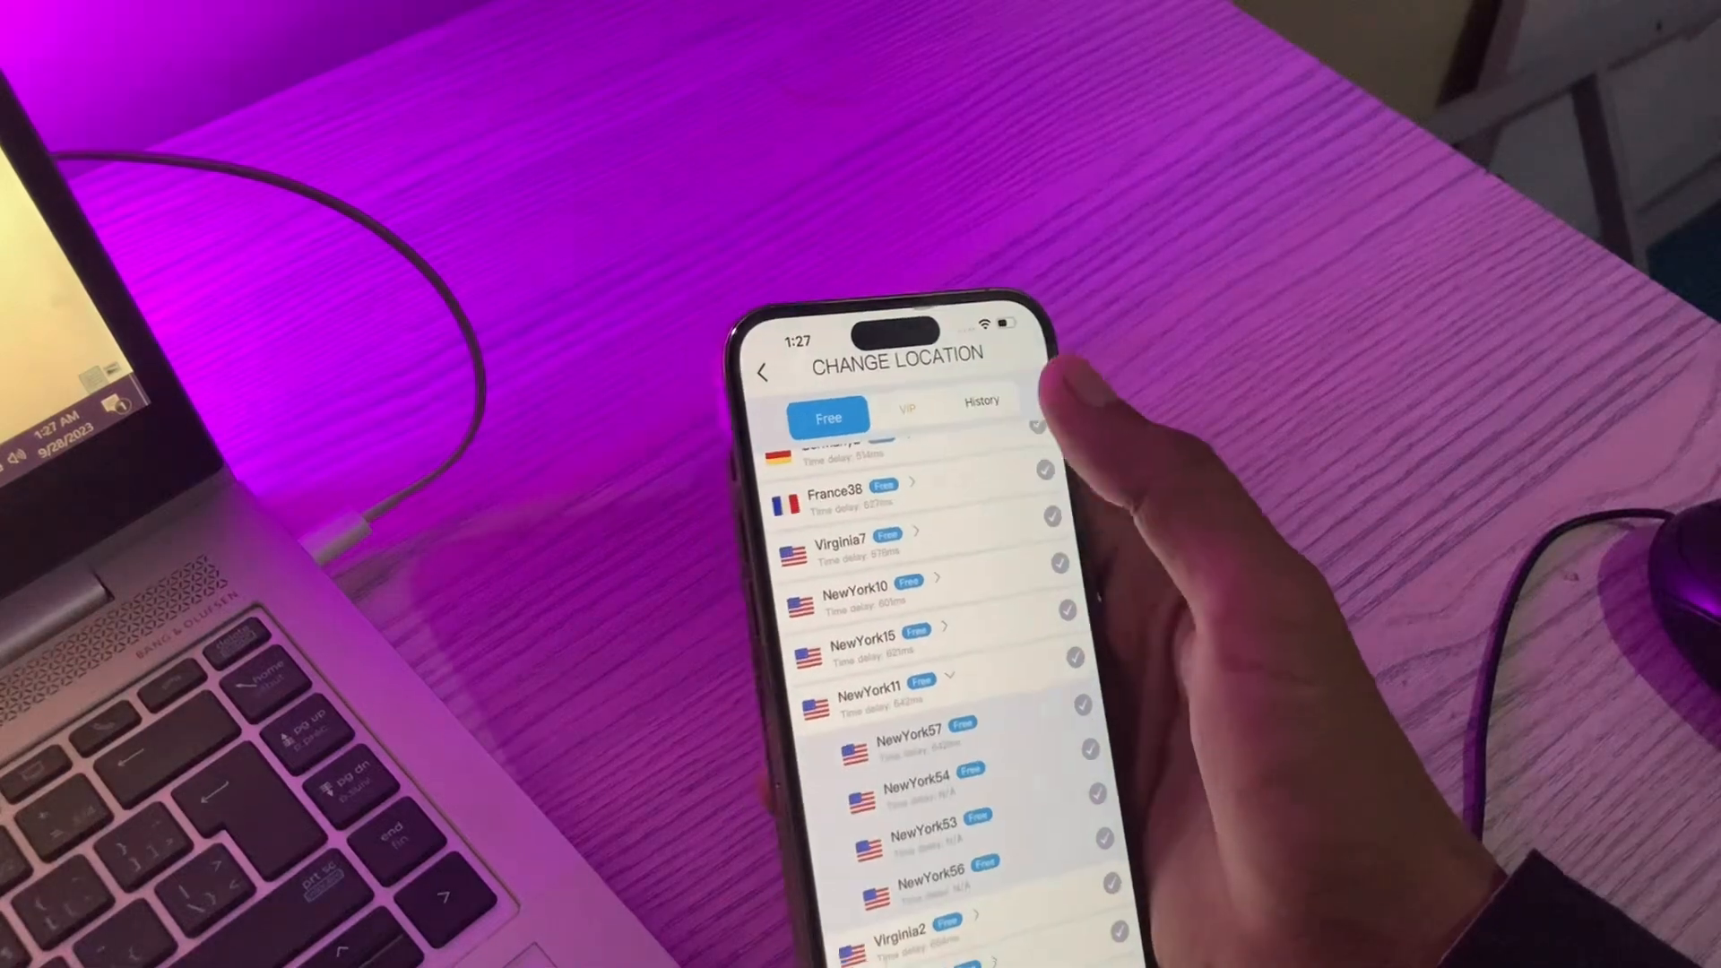
pyautogui.click(868, 694)
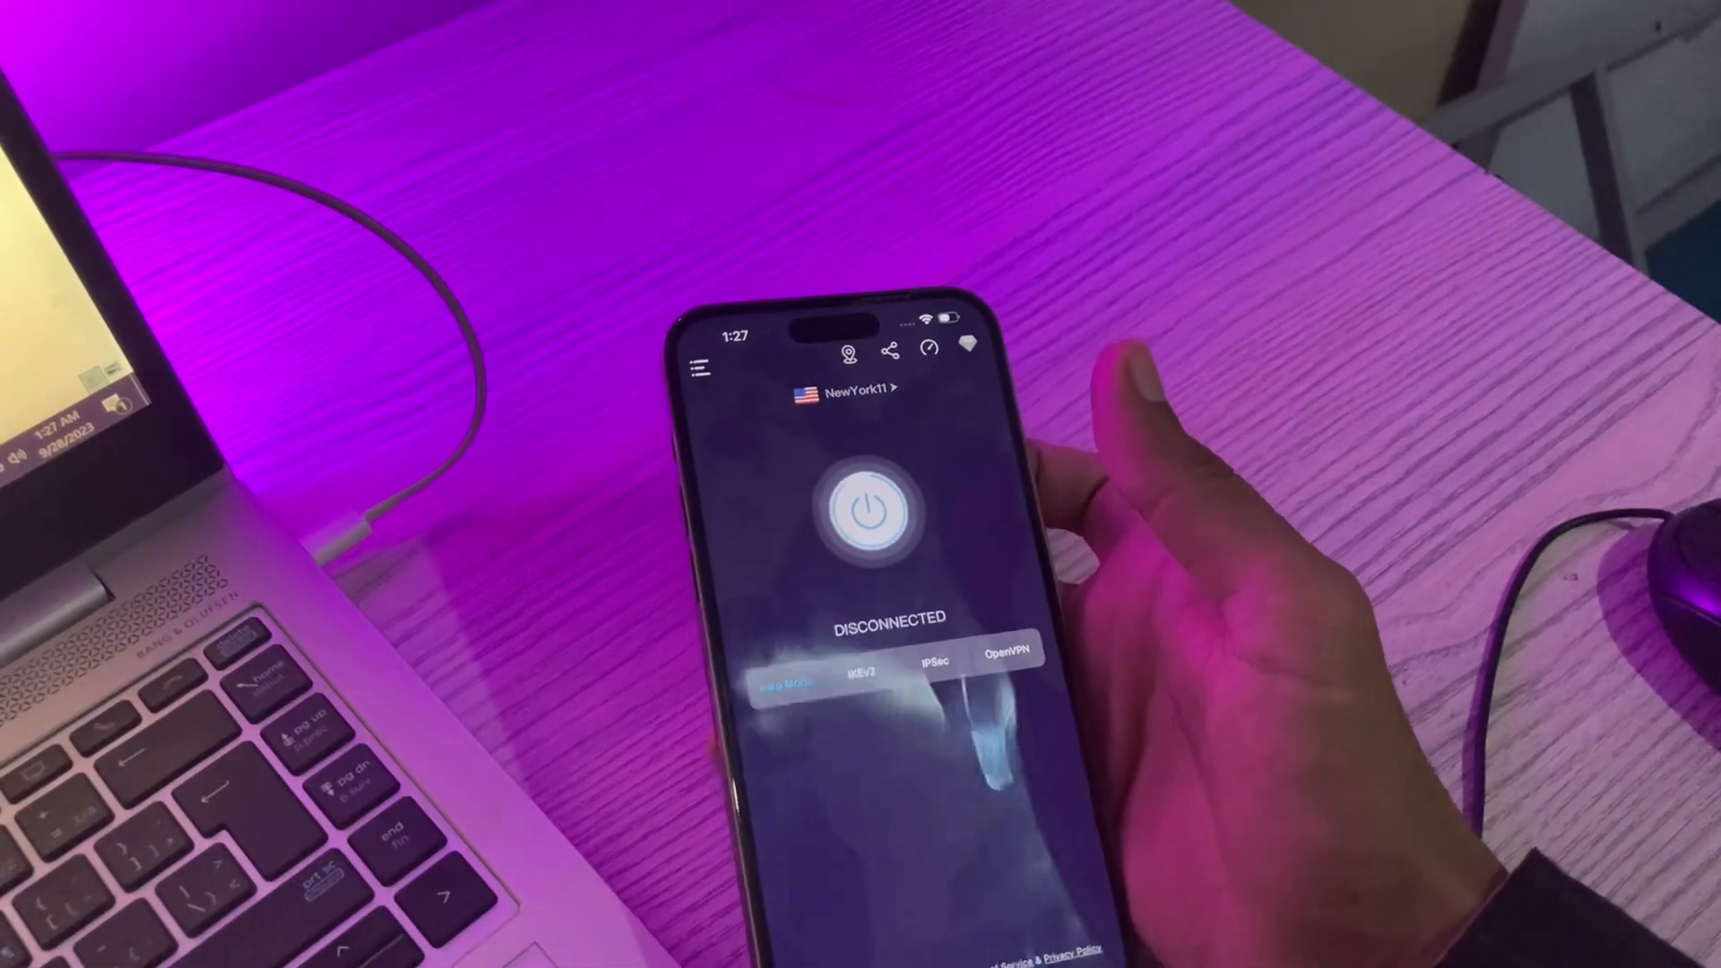
pyautogui.click(873, 513)
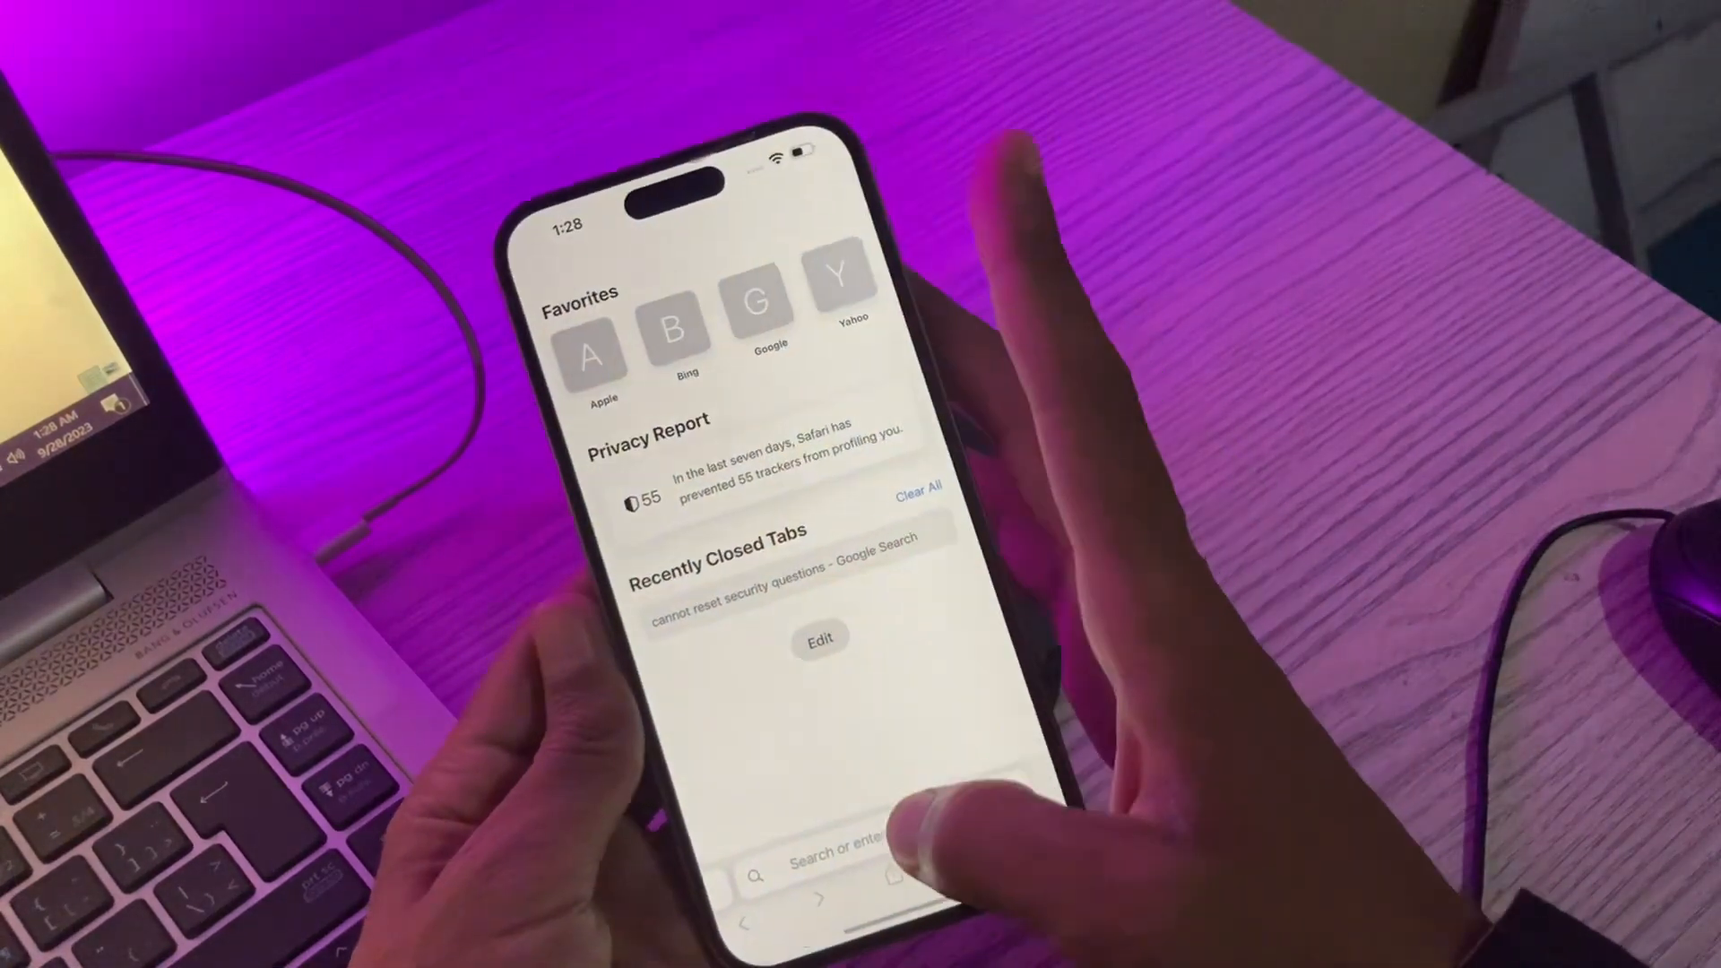
# Search 'my location', load mylocation.org and view the IP details showing New York, United States
pyautogui.write('my')
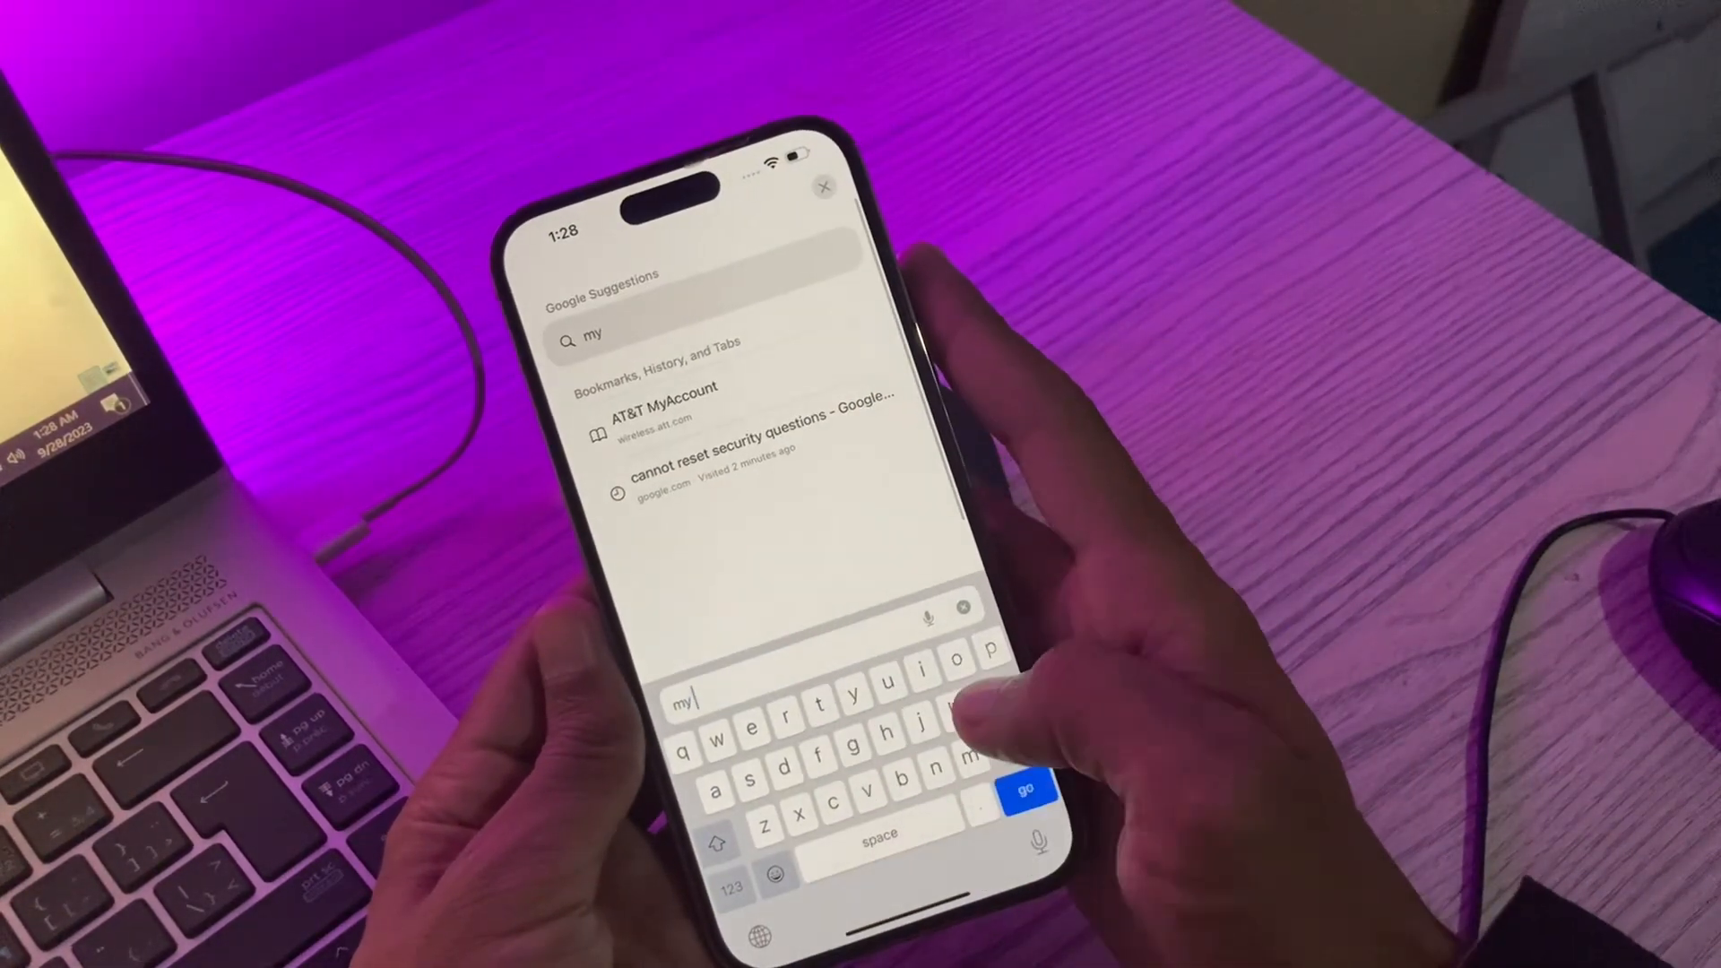
pyautogui.write('location')
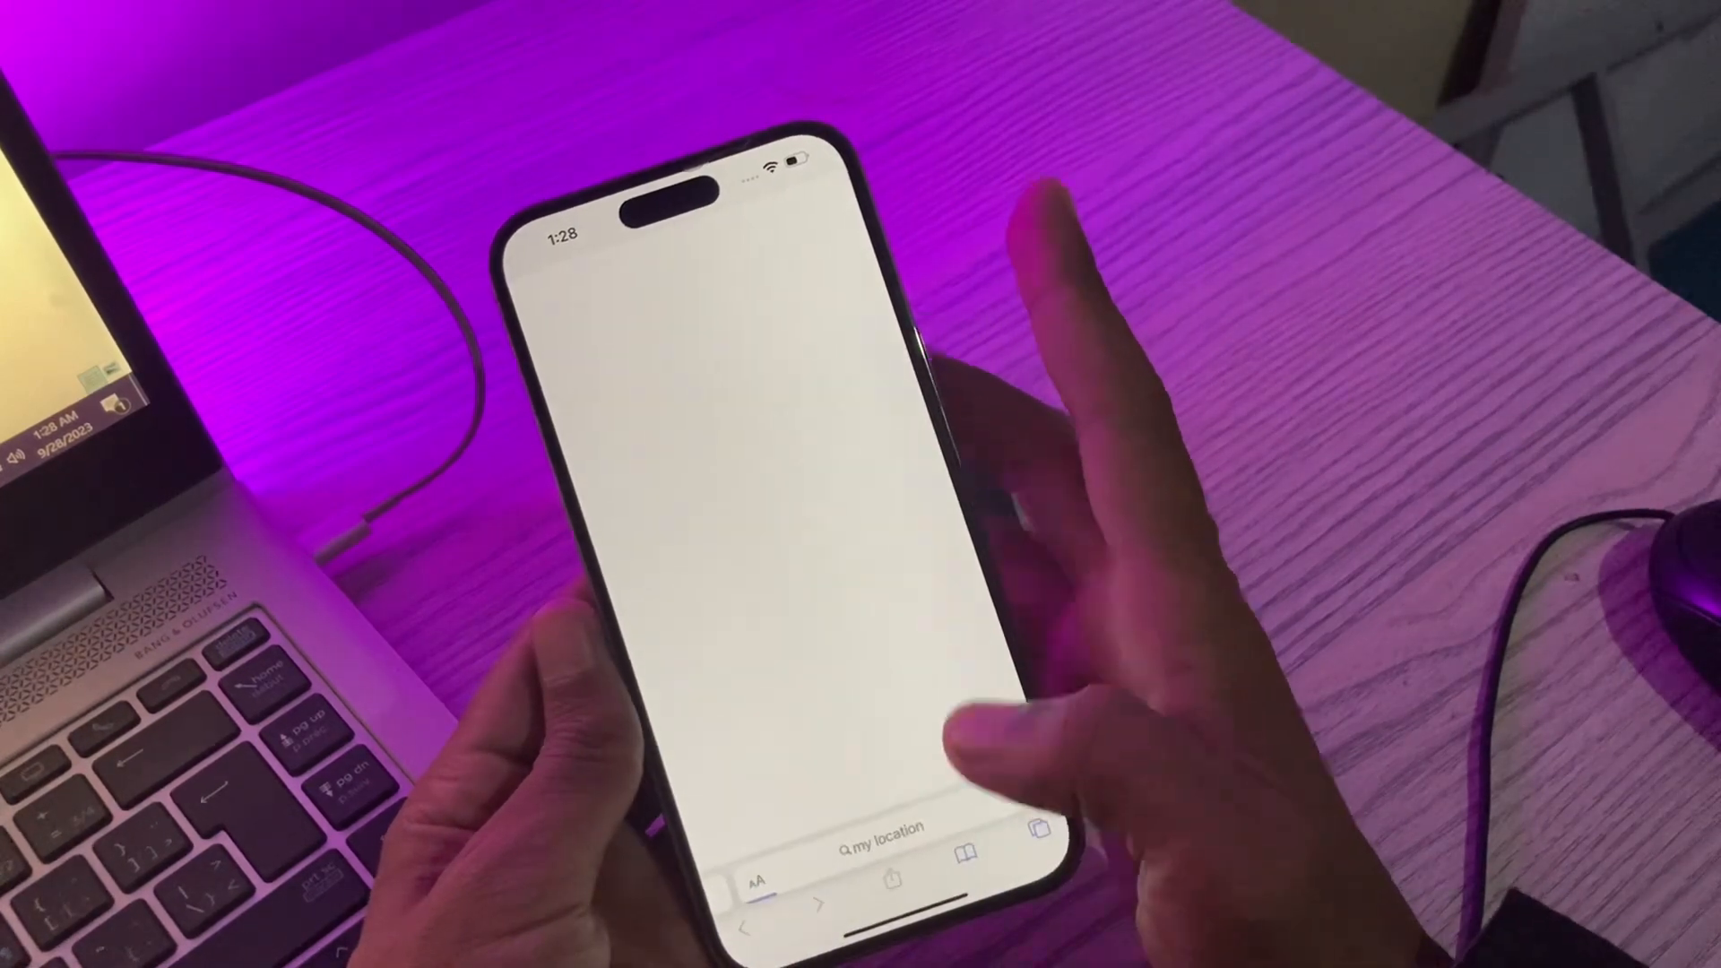
pyautogui.click(885, 845)
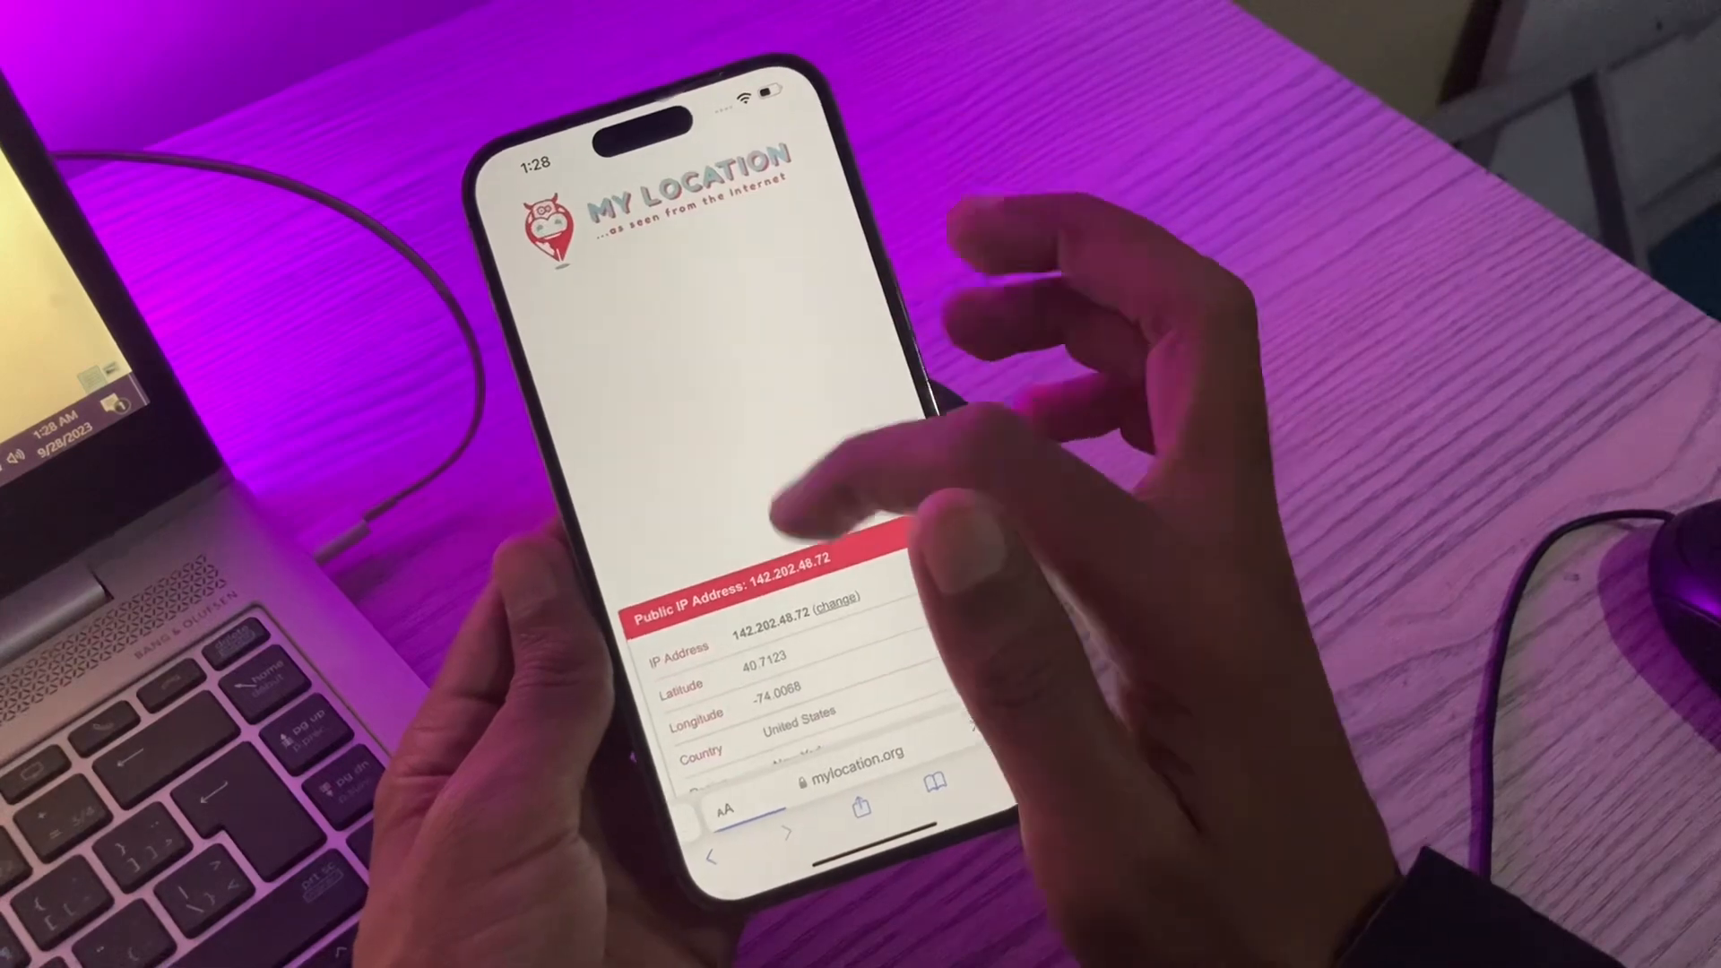
pyautogui.scroll(-3)
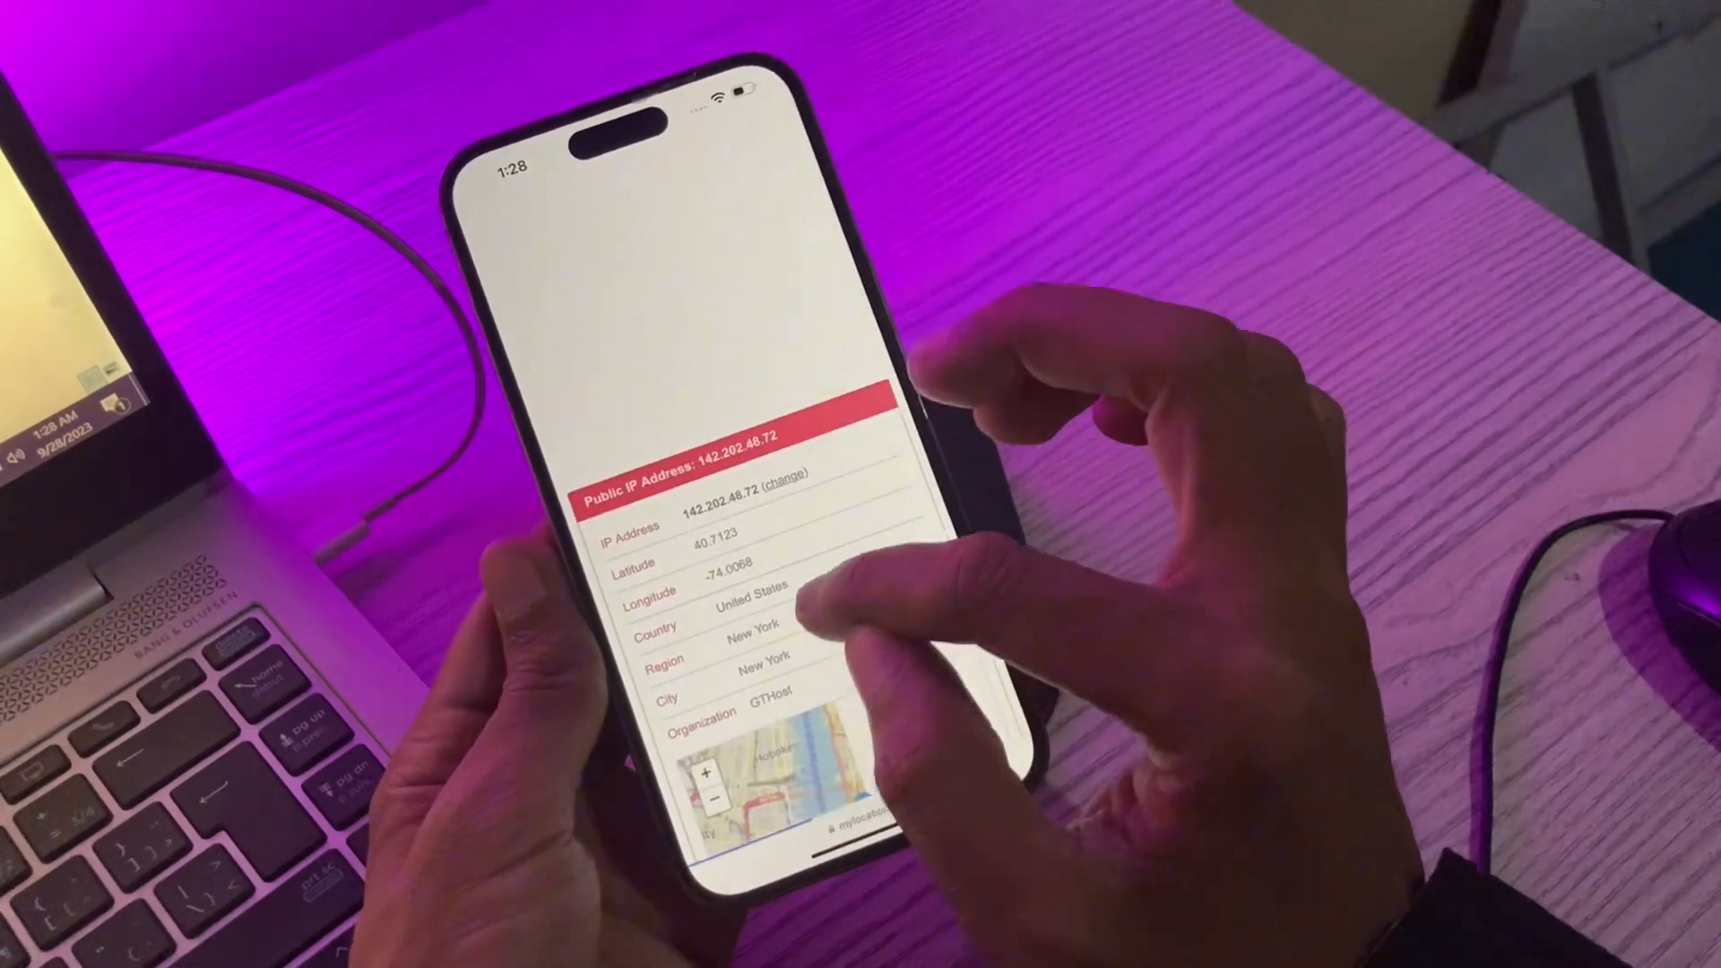
pyautogui.scroll(-3)
pyautogui.write('a')
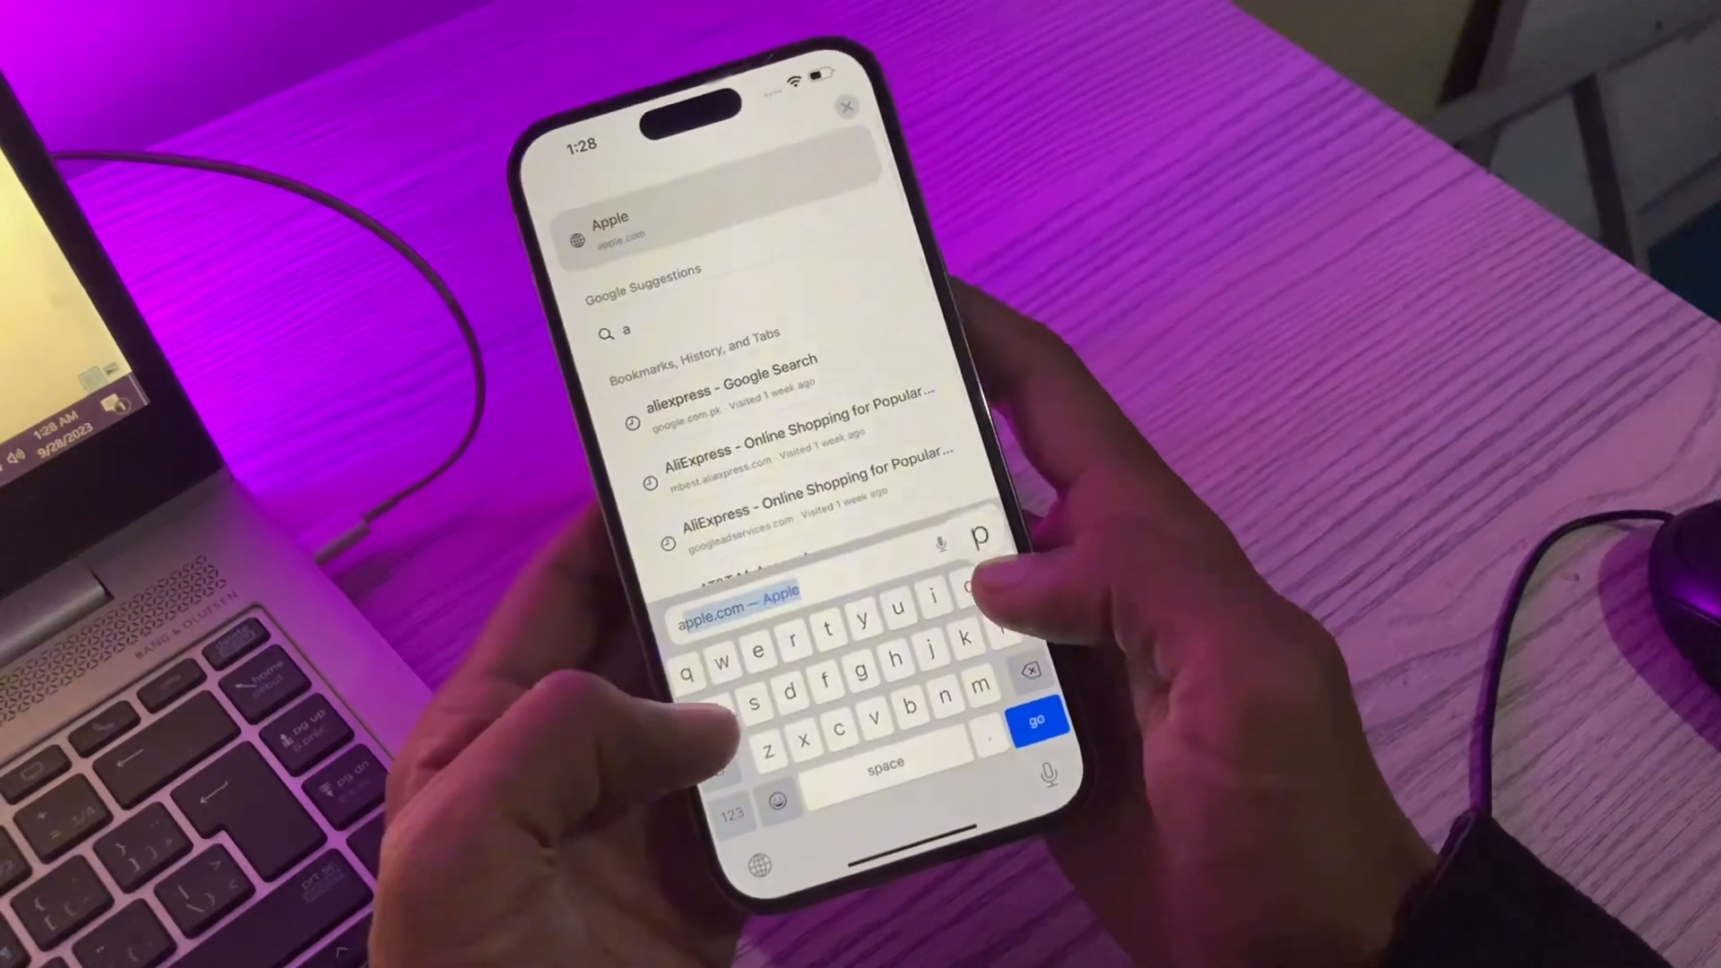
# Search Google for 'apple support' and look through the results
pyautogui.write('pple support')
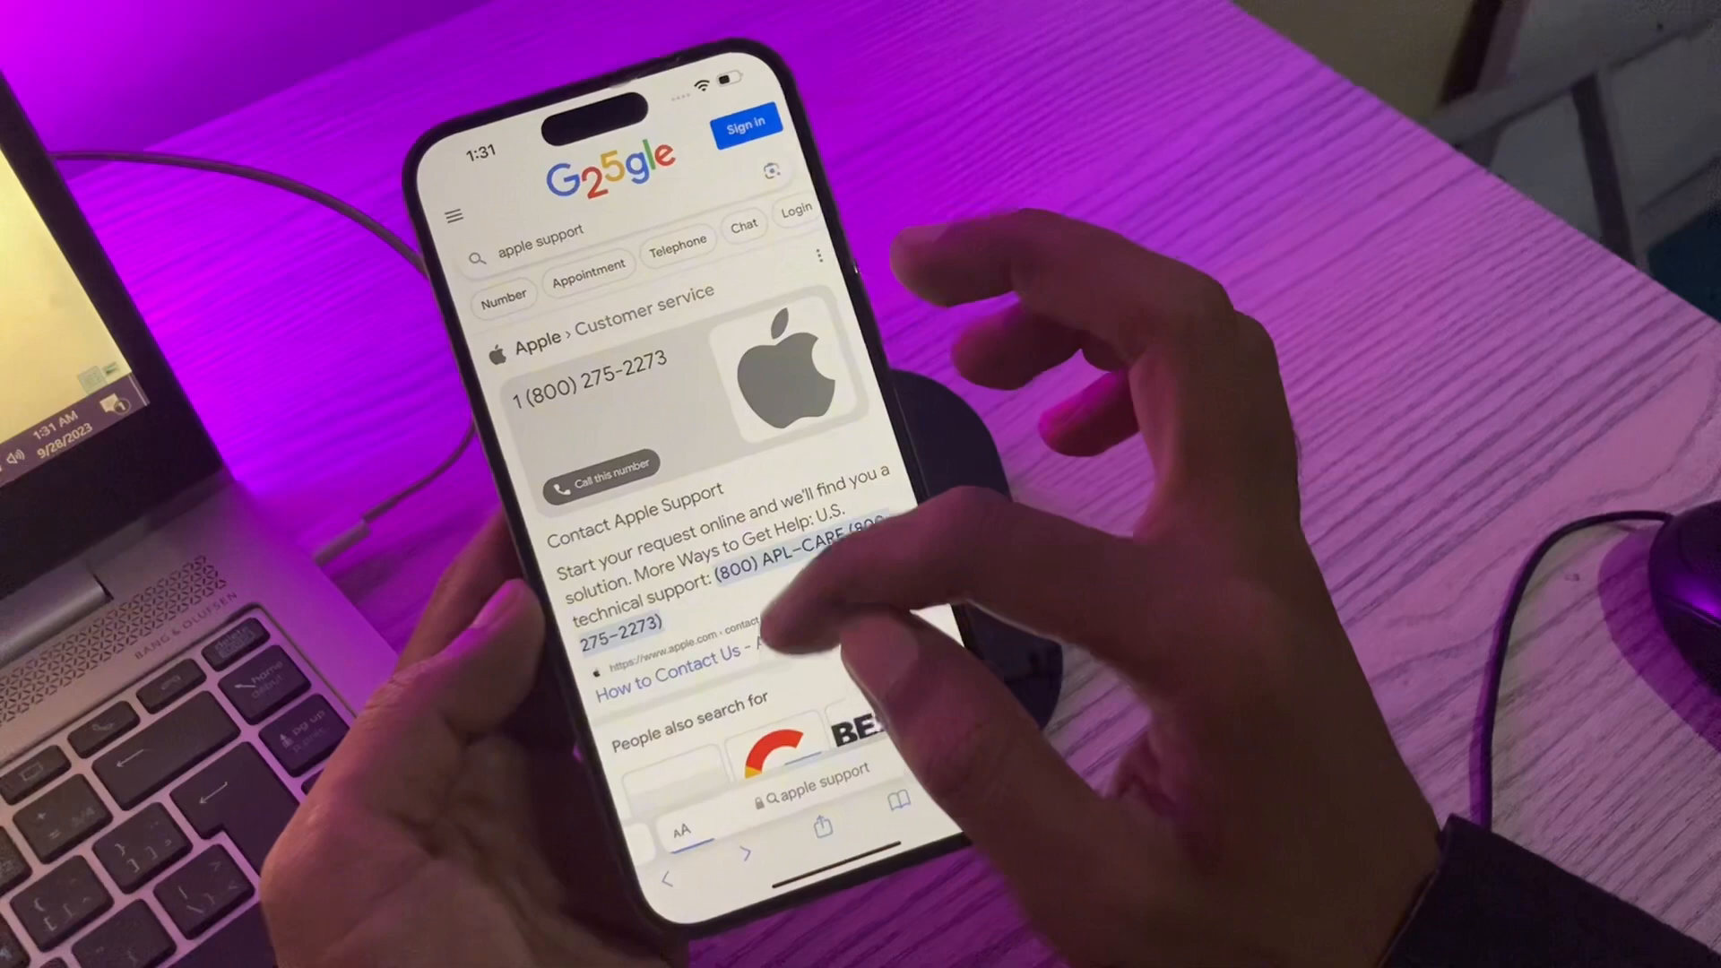
pyautogui.scroll(-3)
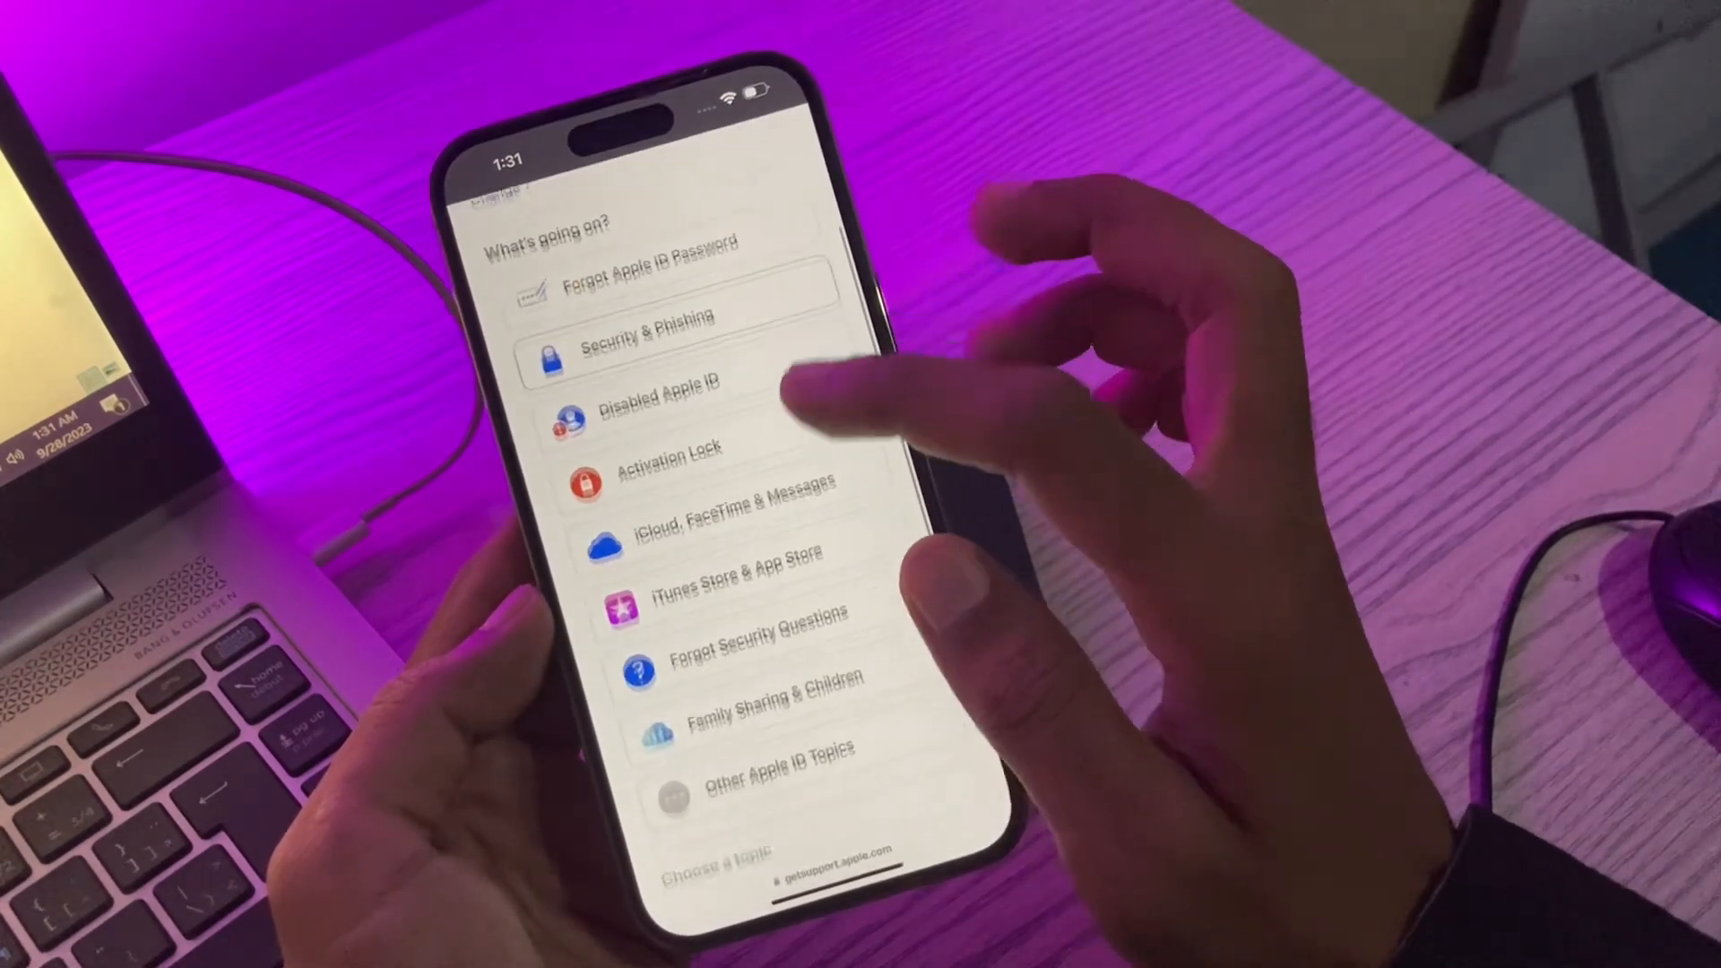
# Under Other Apple ID Topics, choose 'Forgotten passcode or disabled device'
pyautogui.scroll(-3)
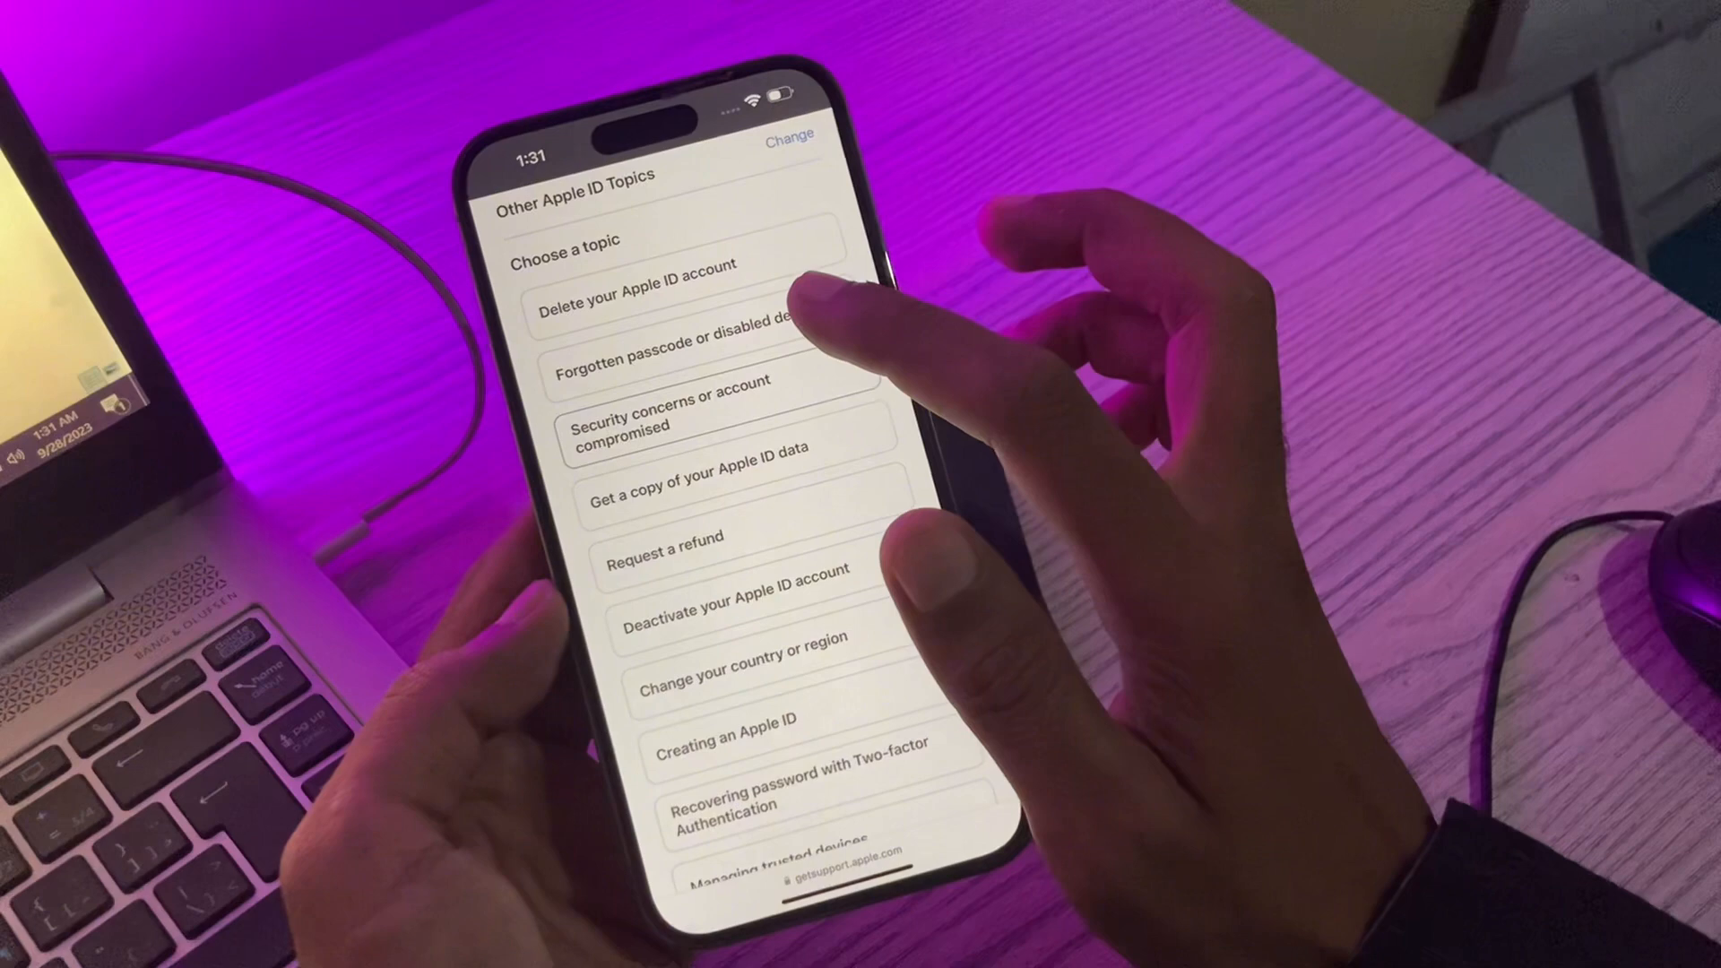
pyautogui.click(719, 371)
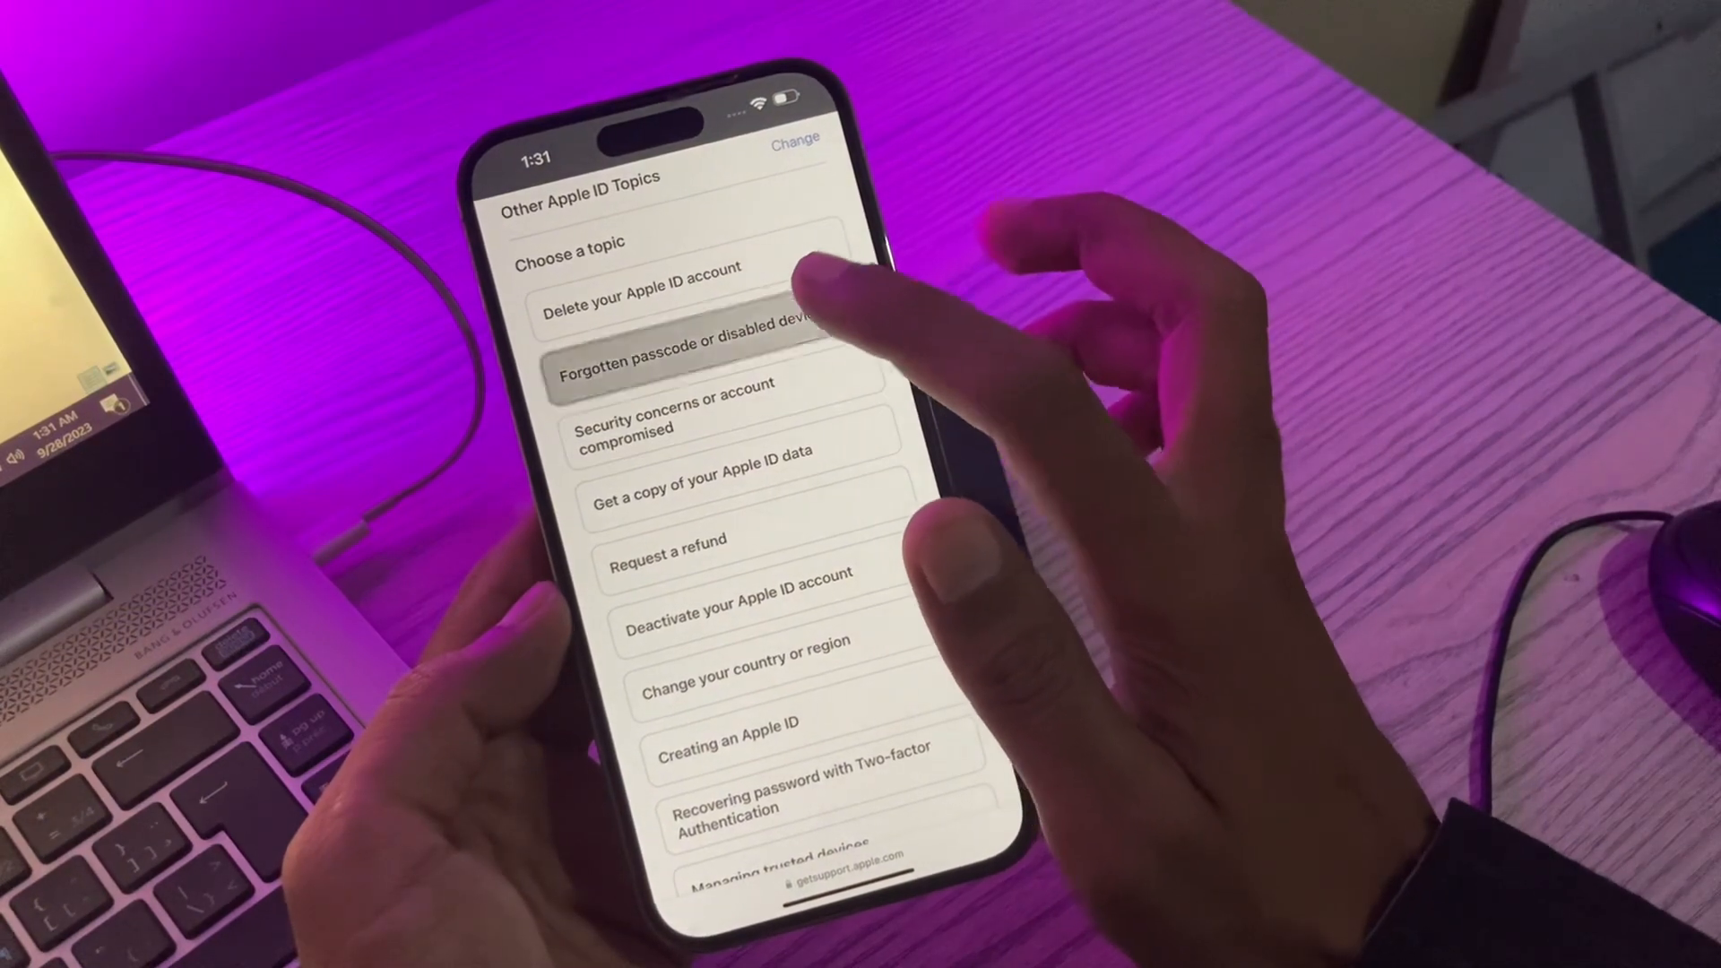